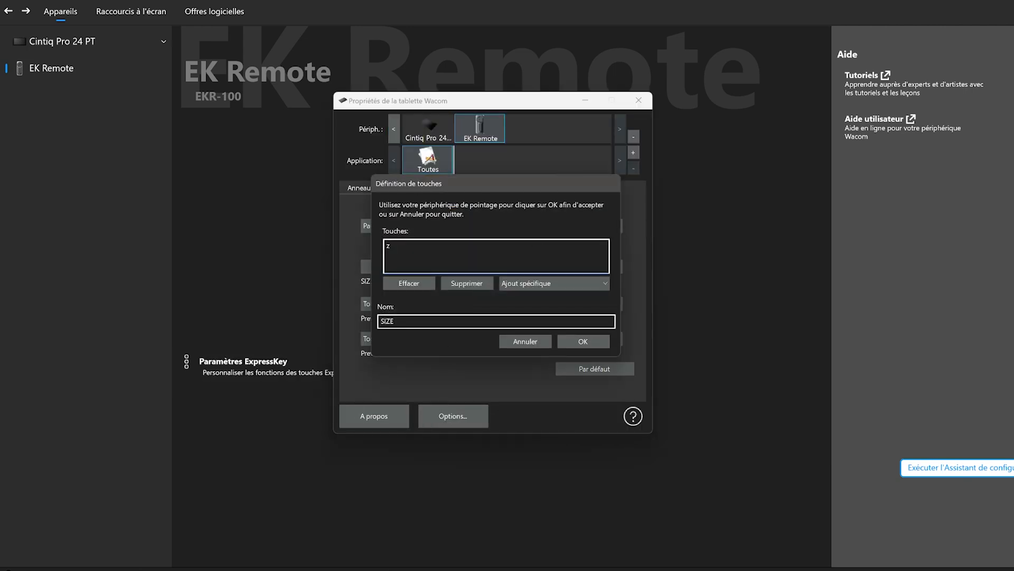
Confirm the SIZE keystroke definition so it appears among the EK Remote ExpressKey mappings
{"action": "left_click", "coordinate": [581, 341]}
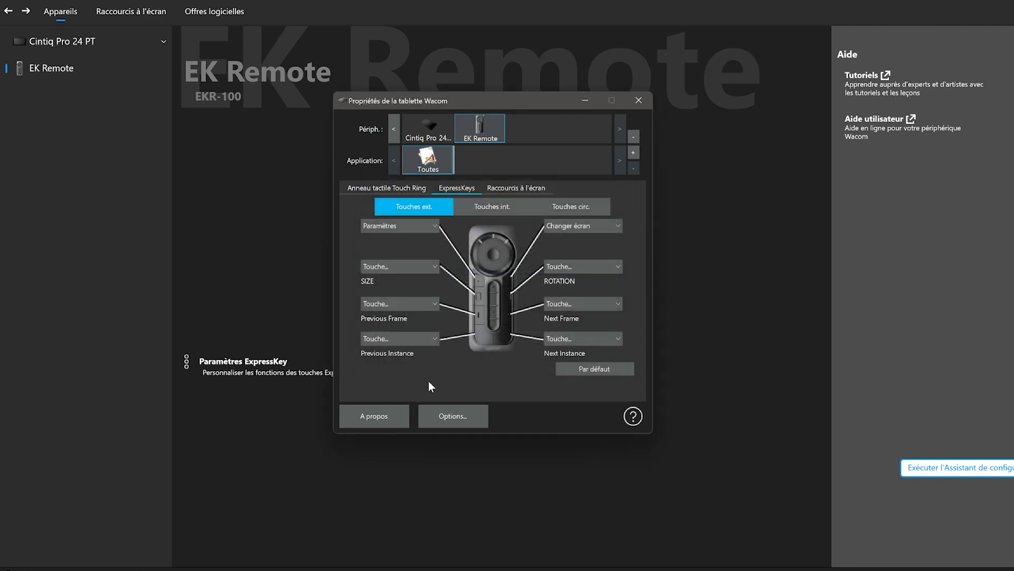
{"action": "mouse_move", "coordinate": [452, 393]}
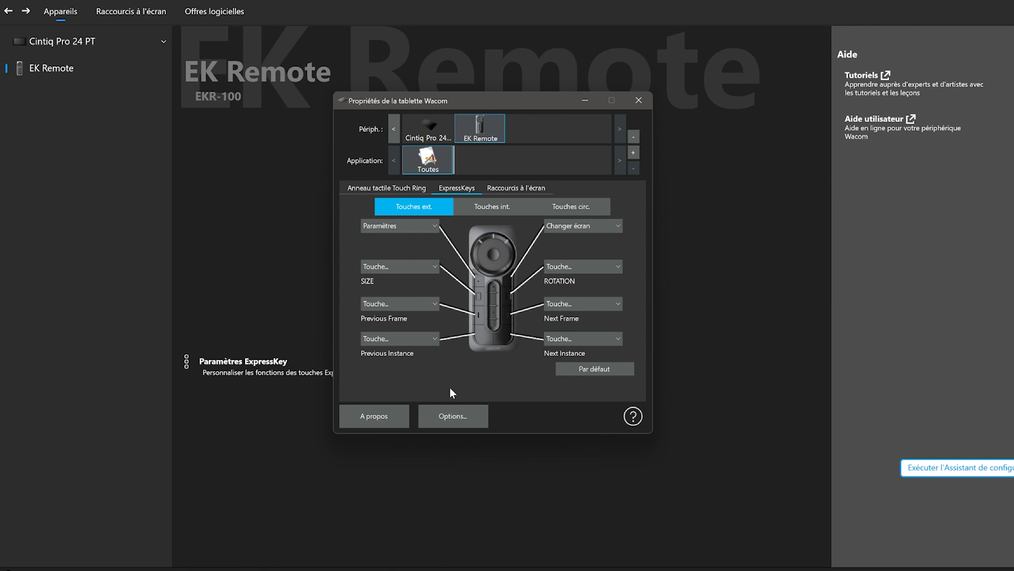
{"action": "mouse_move", "coordinate": [496, 282]}
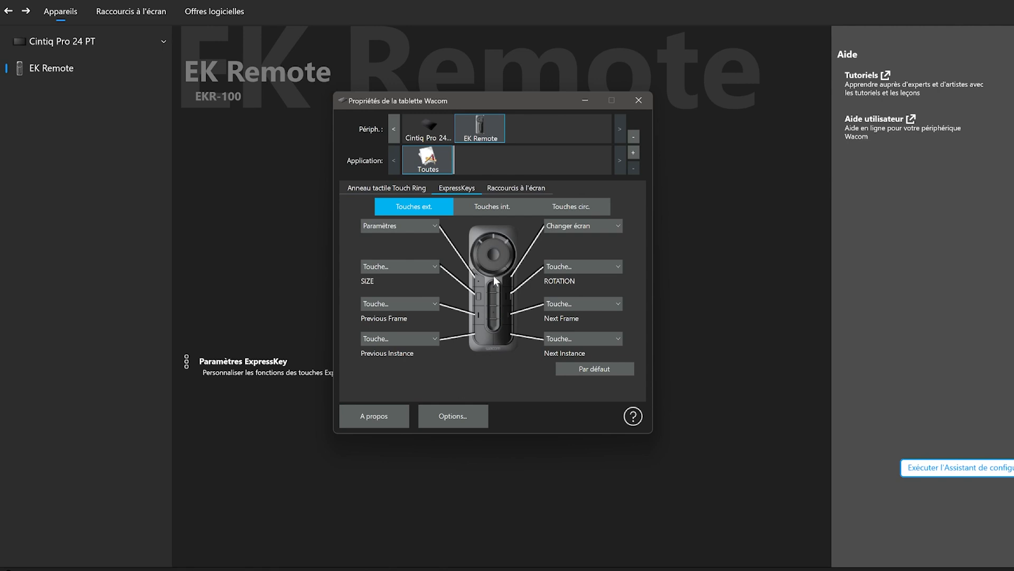
{"action": "mouse_move", "coordinate": [531, 400]}
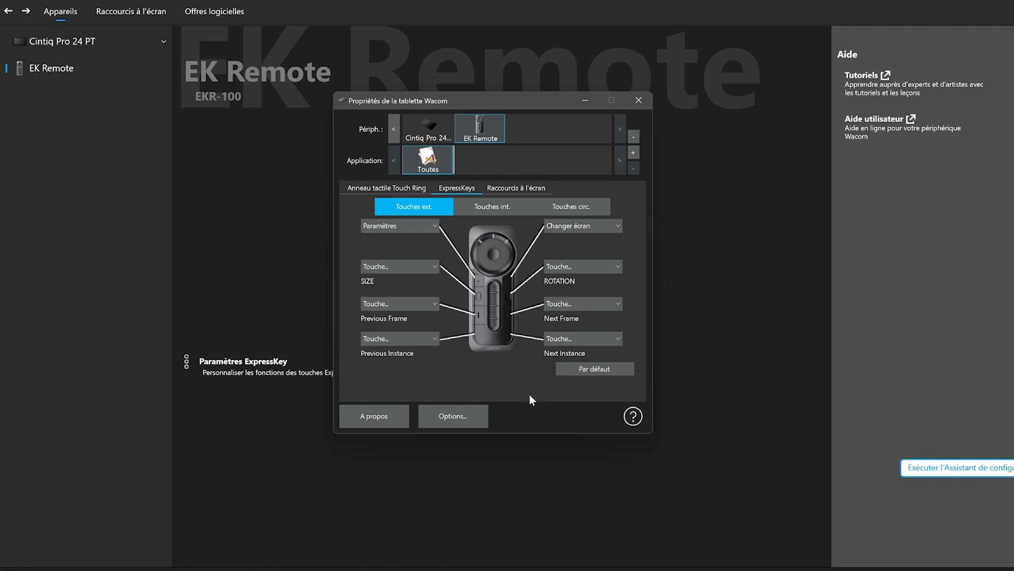